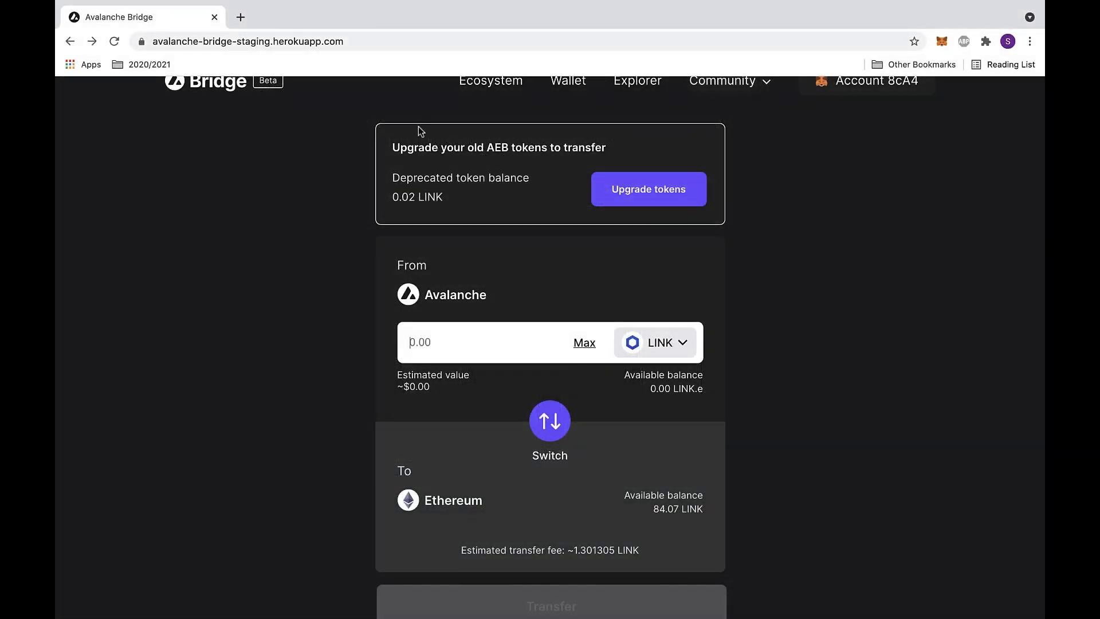
mouse_move(529, 173)
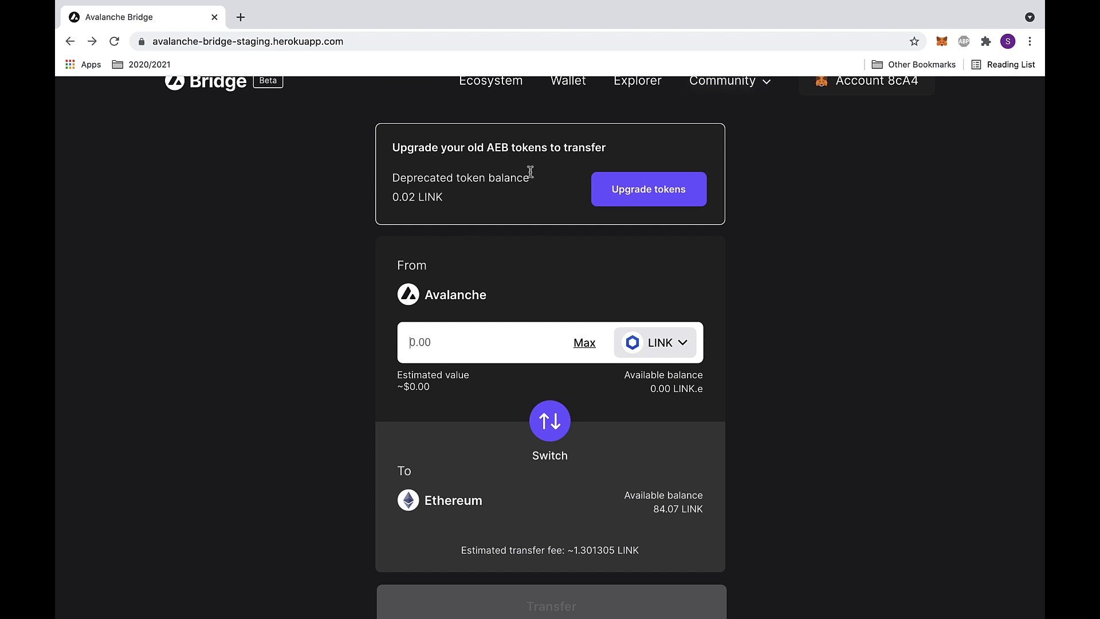
mouse_move(668, 138)
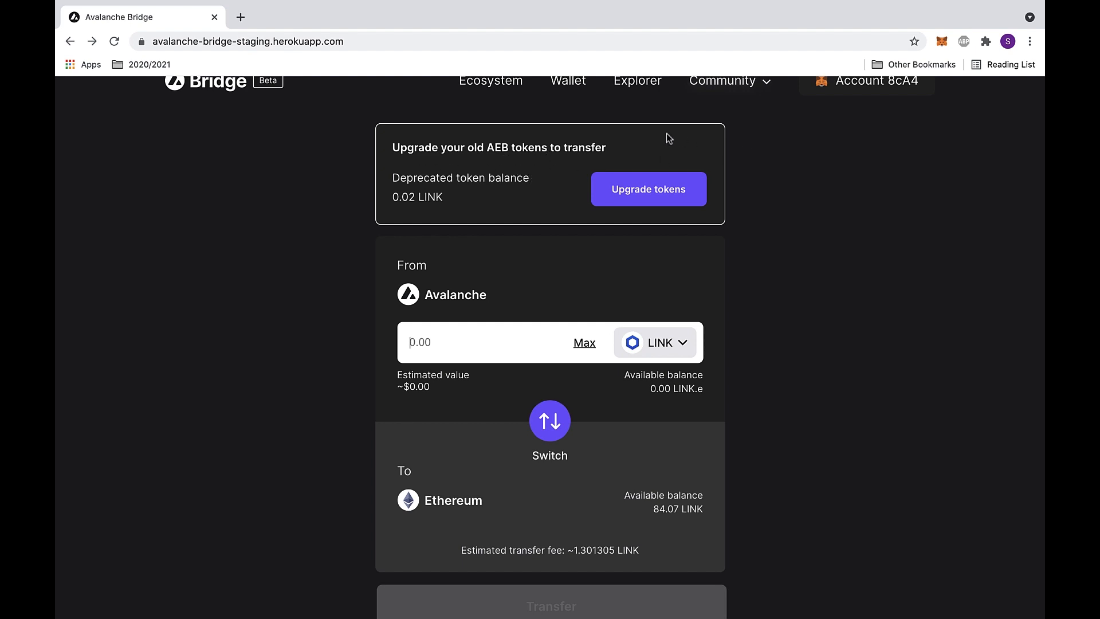
mouse_move(695, 203)
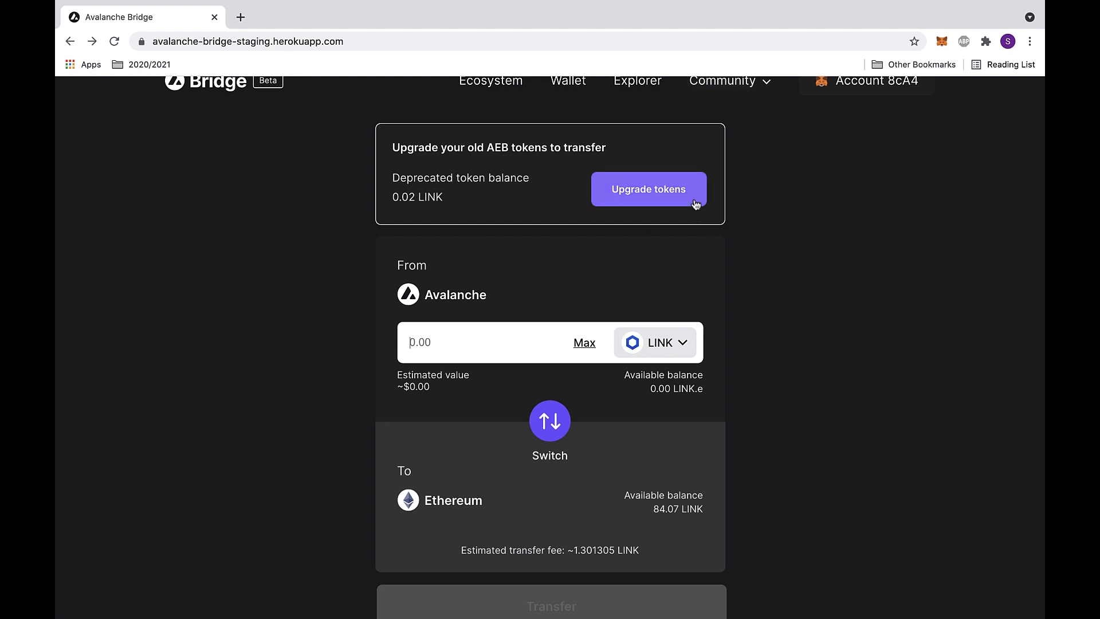
- Start upgrading the deprecated AEB LINK tokens from the banner's 'Upgrade tokens' link
click(648, 189)
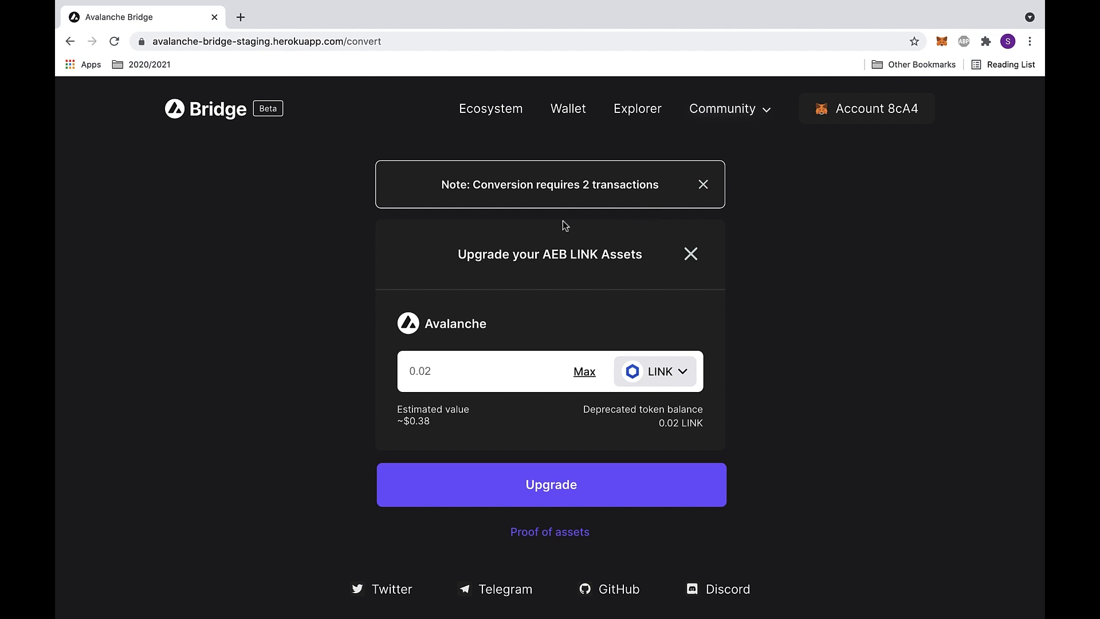
mouse_move(597, 284)
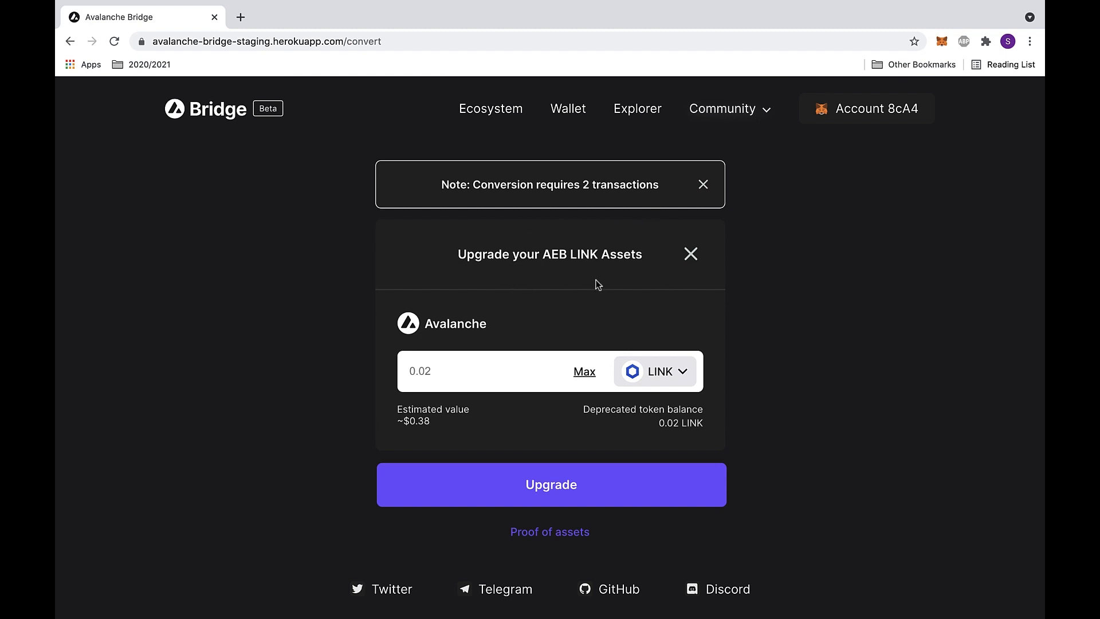
mouse_move(561, 232)
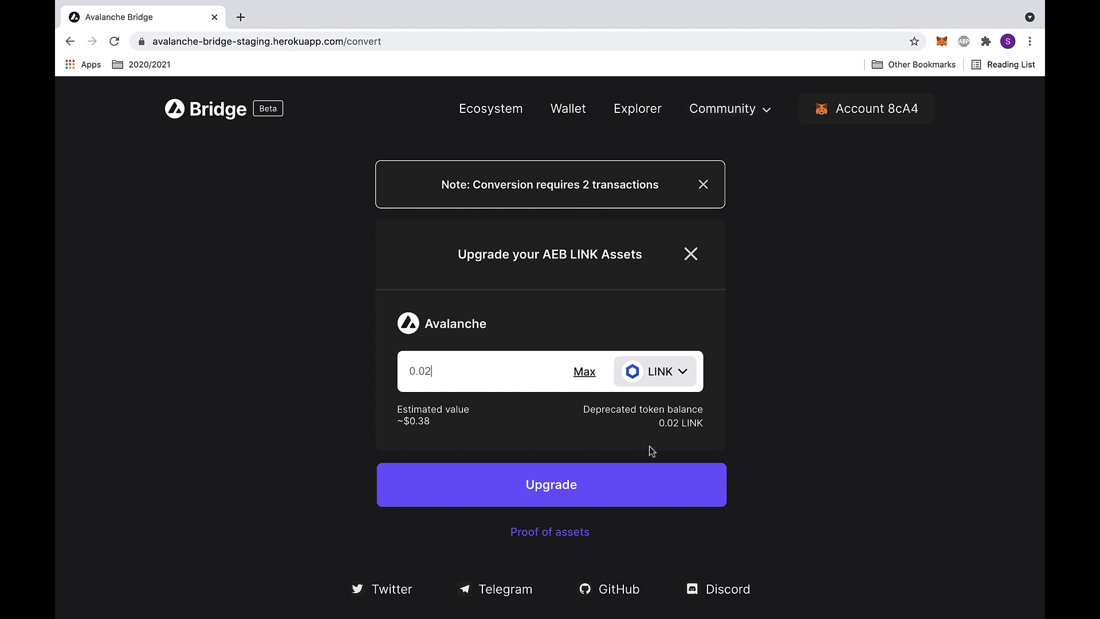
mouse_move(662, 450)
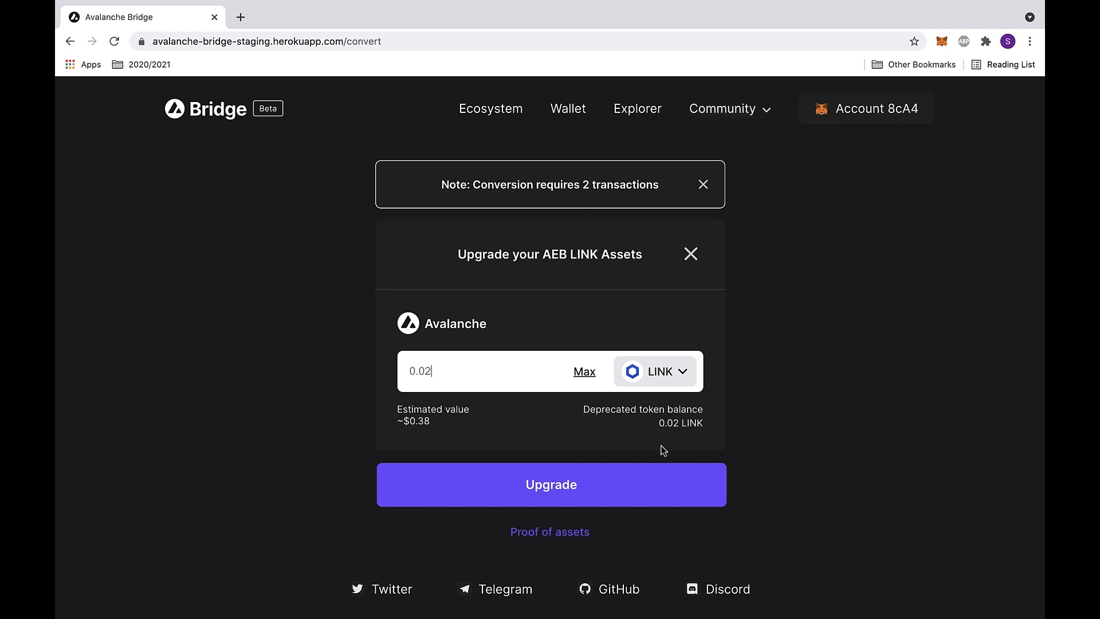
mouse_move(928, 44)
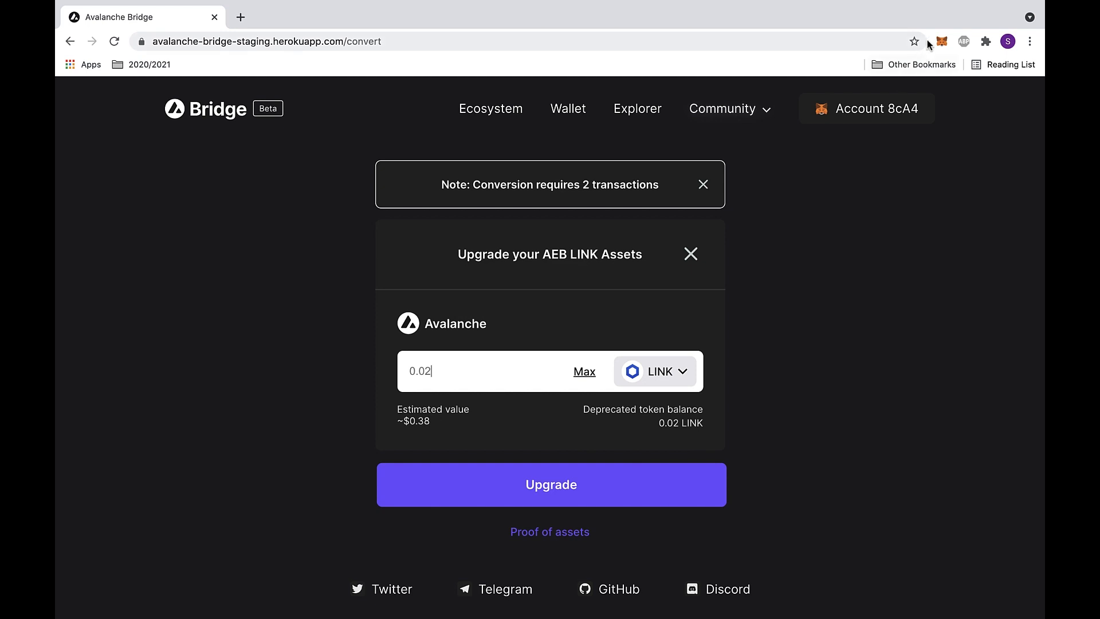
- Check wallet balances, then request an upgrade of 0.001 LINK
click(941, 41)
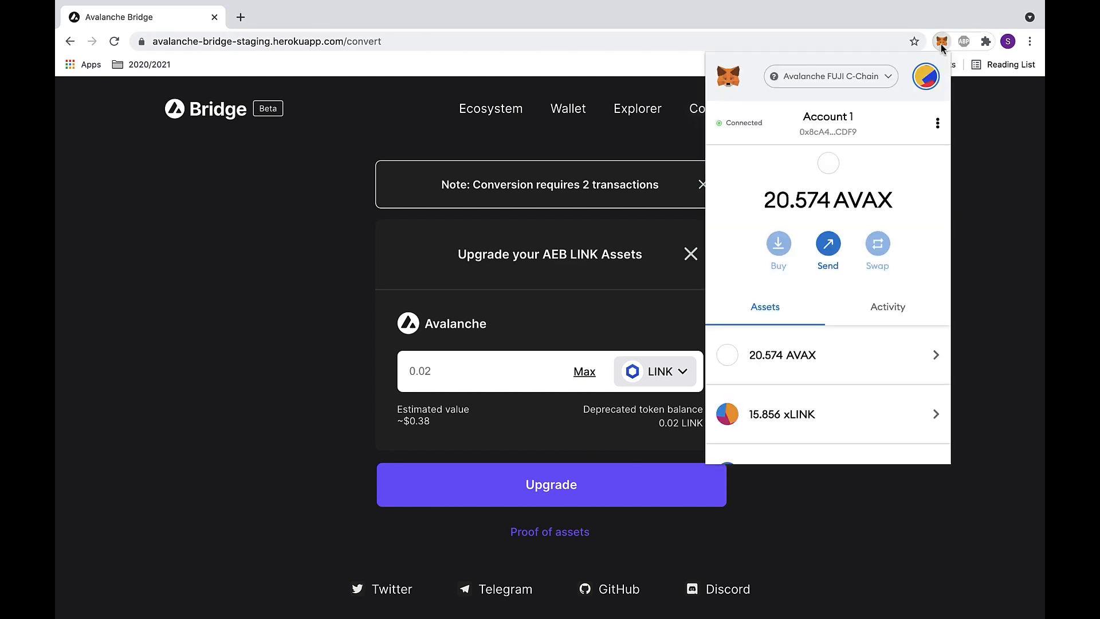
scroll(down, 3)
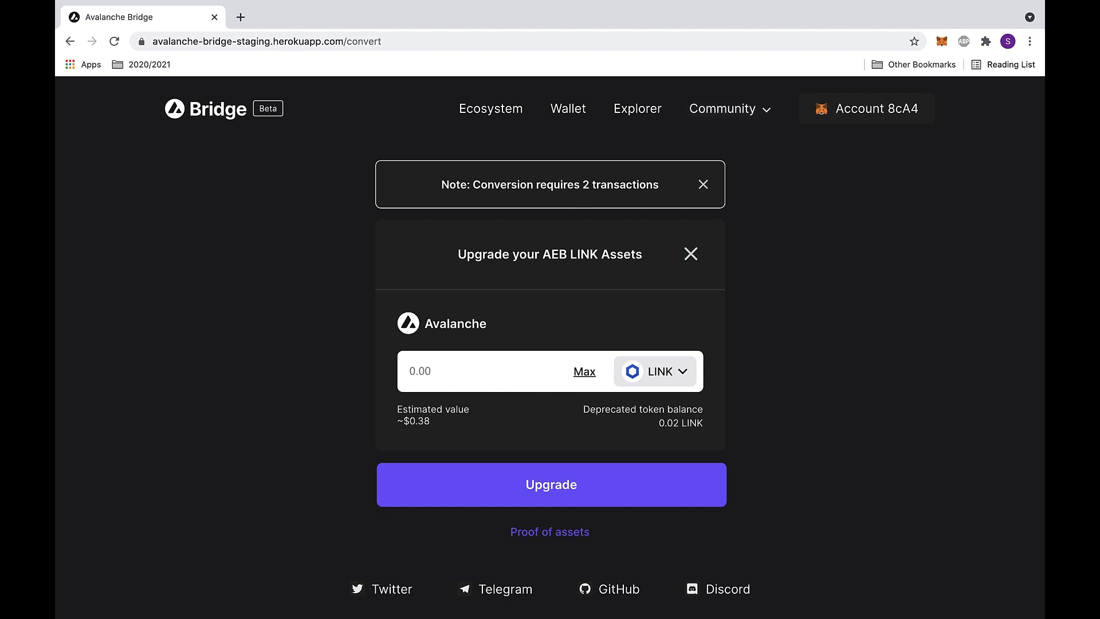
text(0.001)
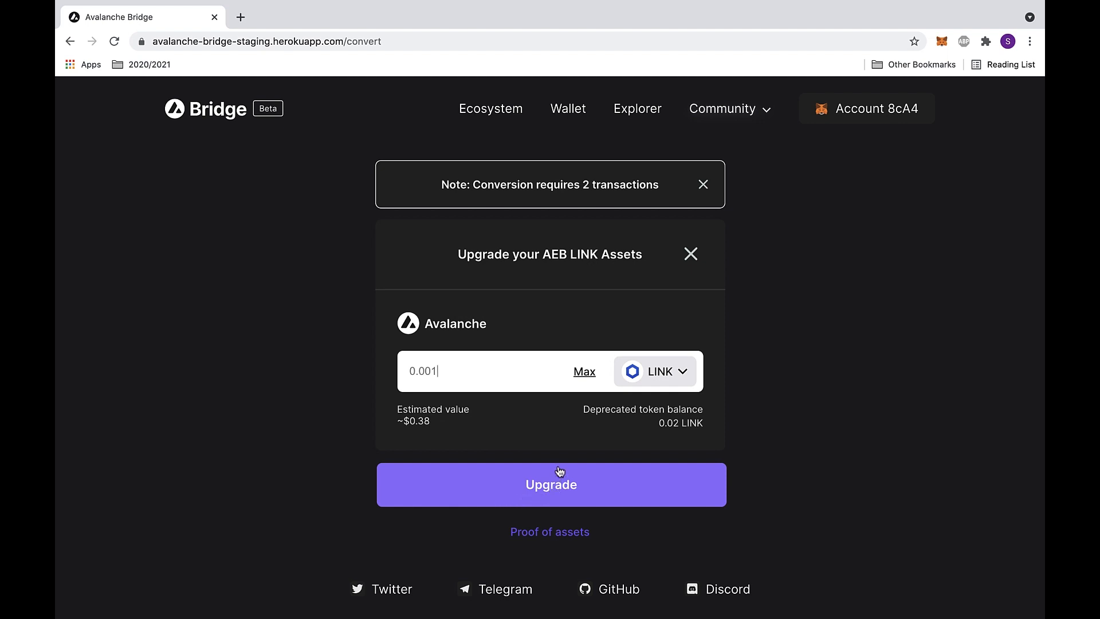
click(550, 484)
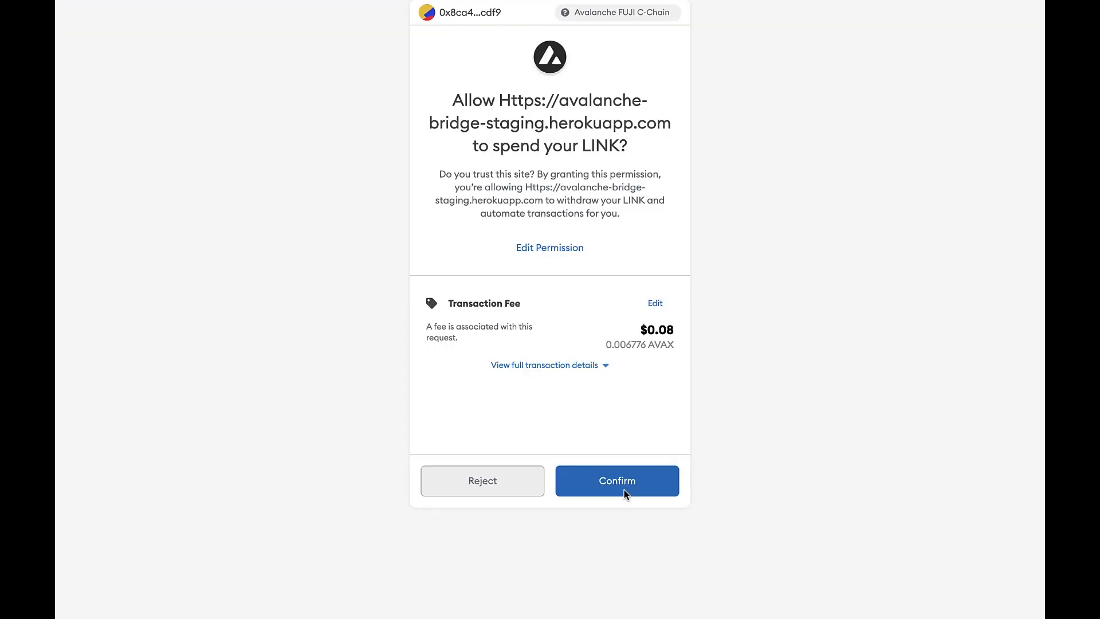
mouse_move(824, 414)
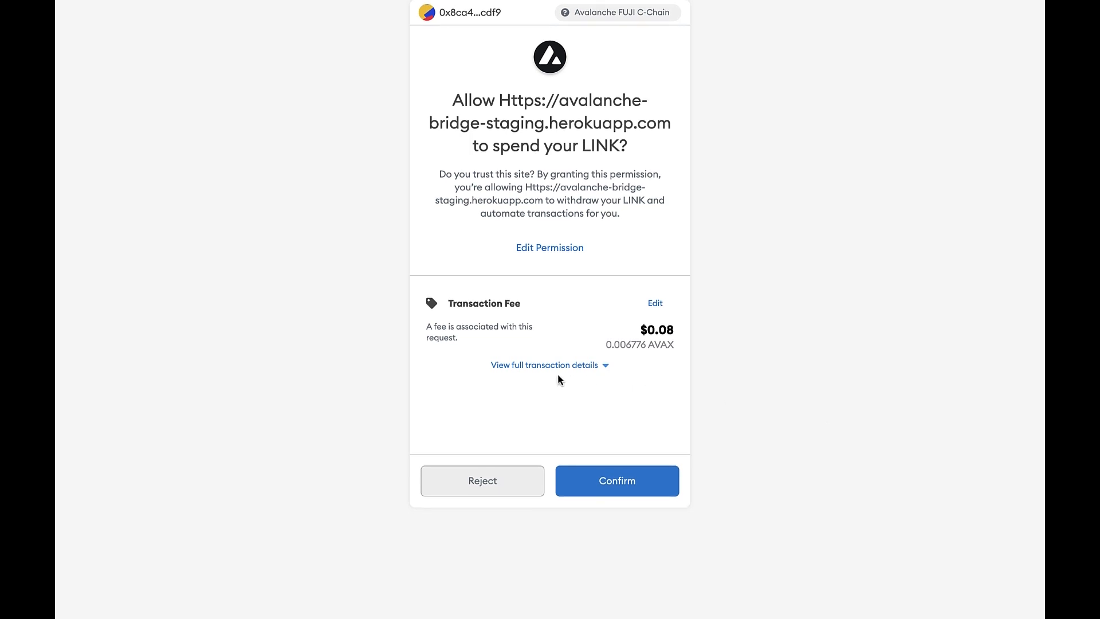
- Confirm the LINK spending permission for the bridge site after reviewing the fee
click(544, 364)
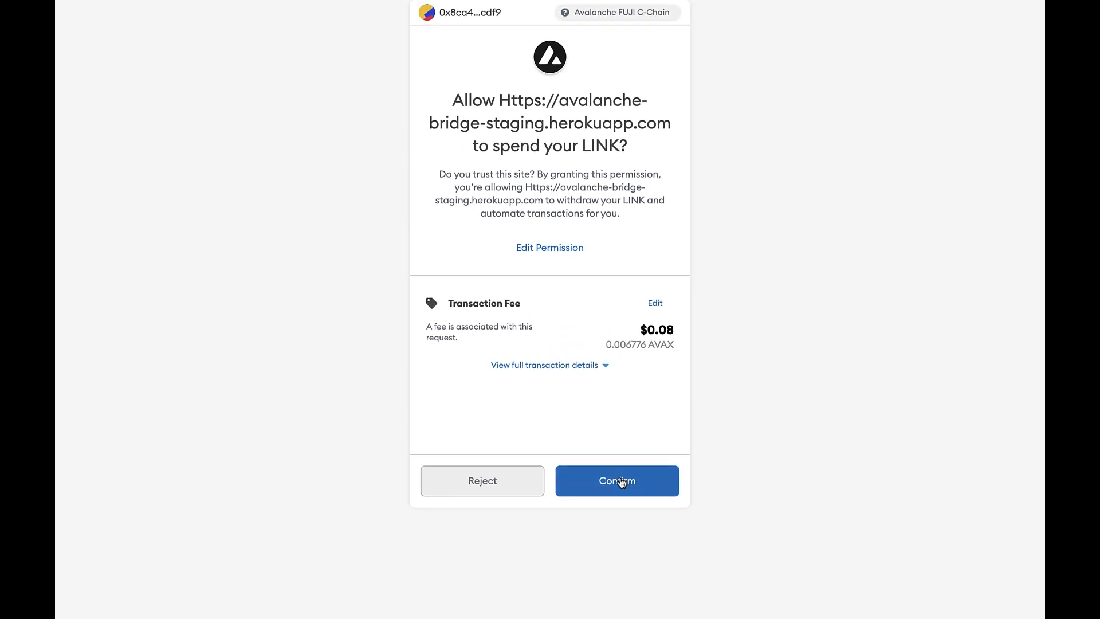
click(616, 480)
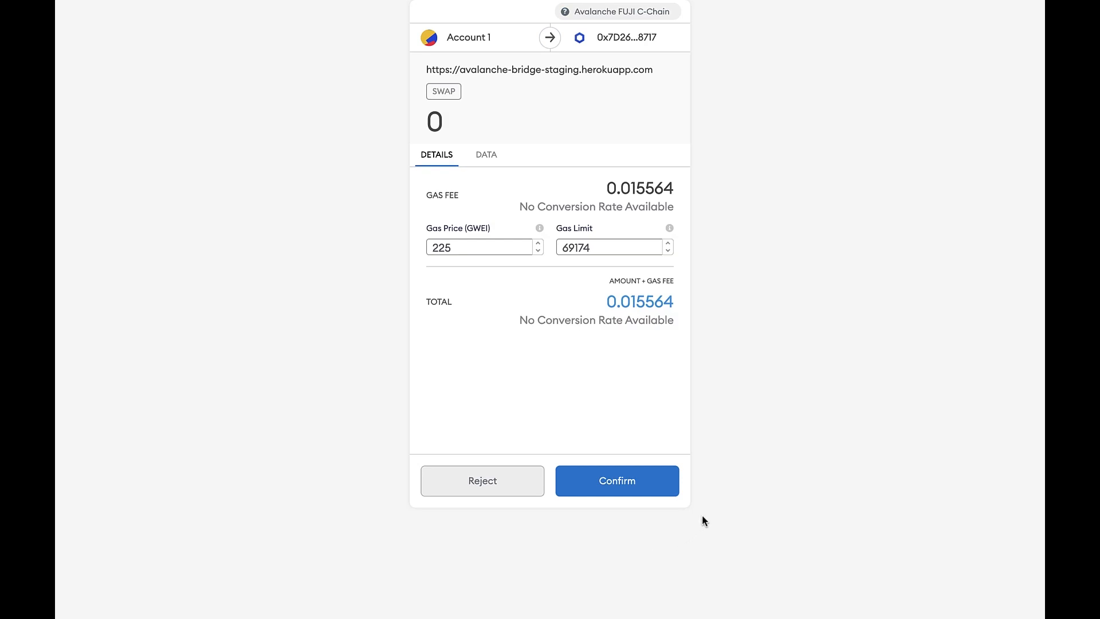
mouse_move(434, 173)
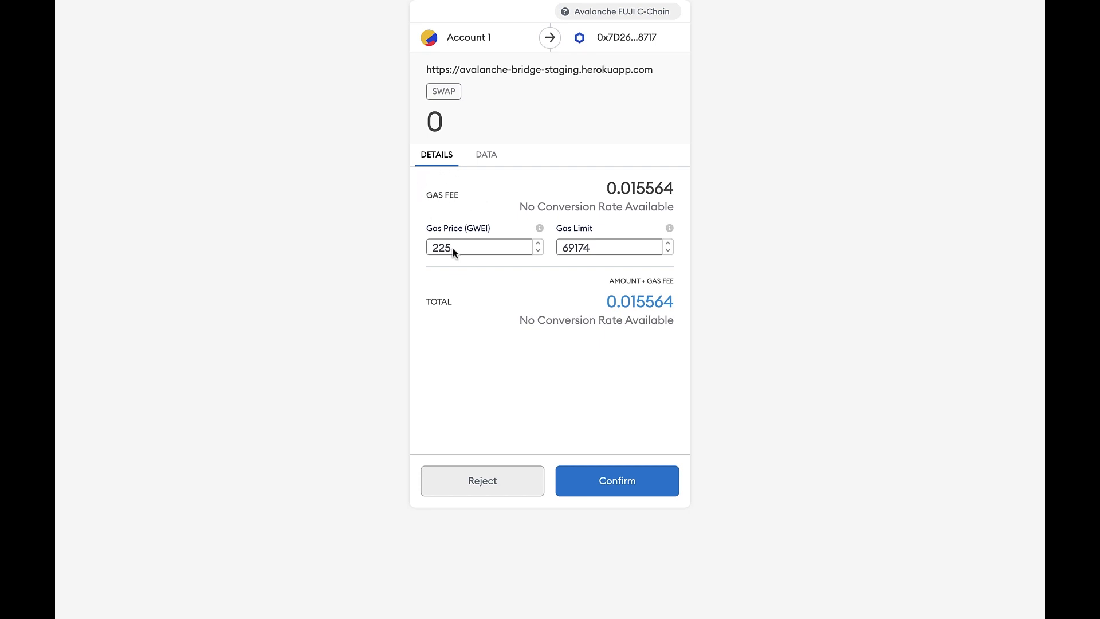
mouse_move(666, 371)
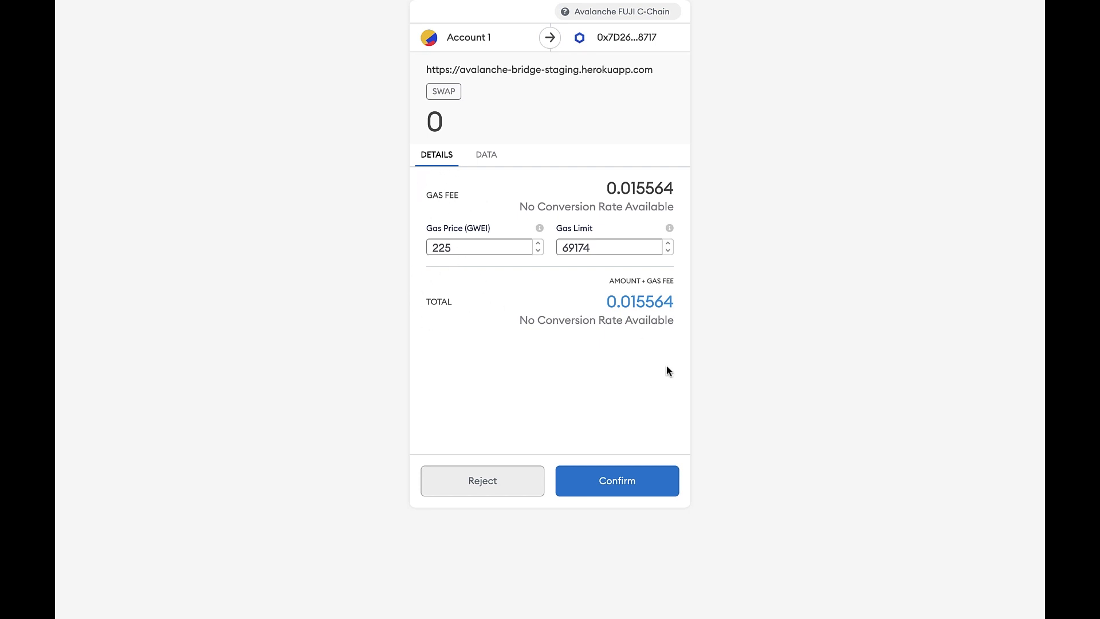
- Confirm the swap transaction so the bridge begins tracking conversion status
click(616, 480)
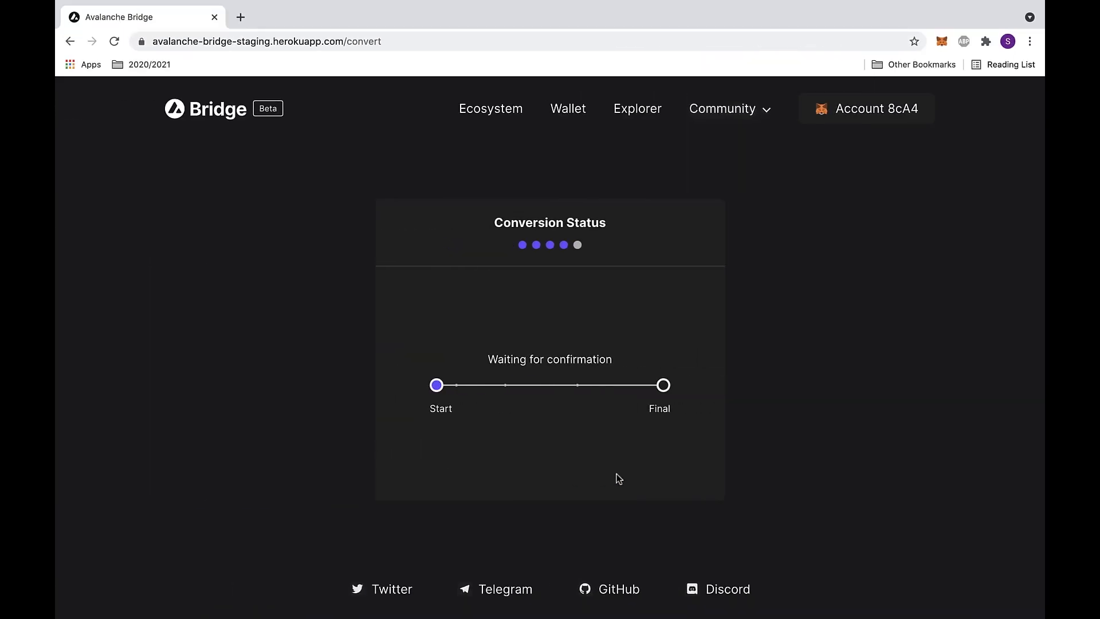
mouse_move(605, 393)
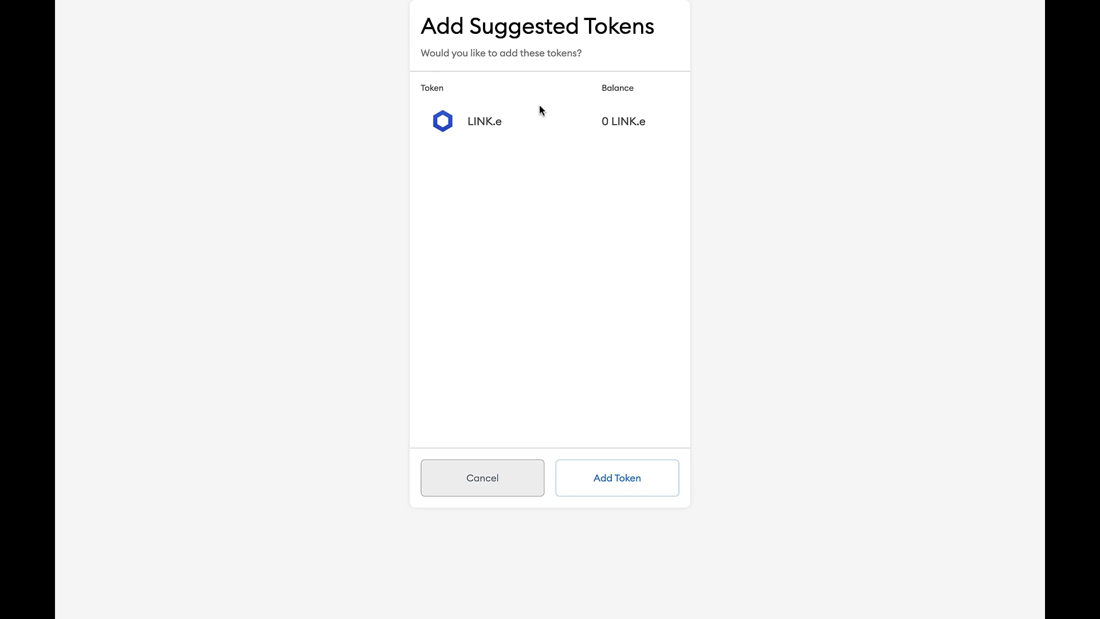
mouse_move(541, 103)
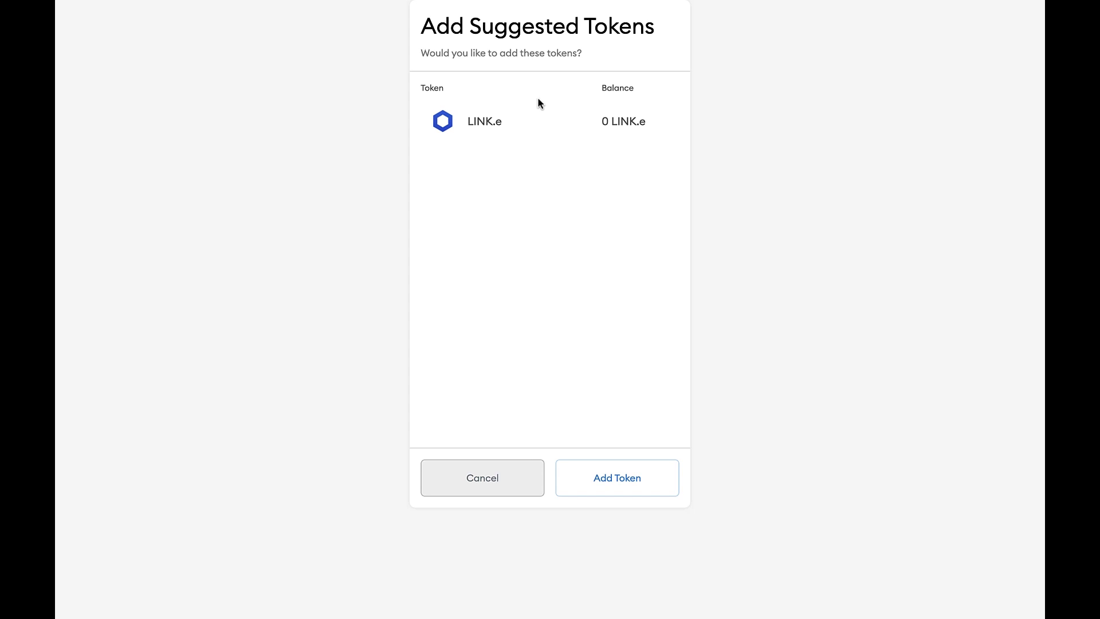
mouse_move(499, 107)
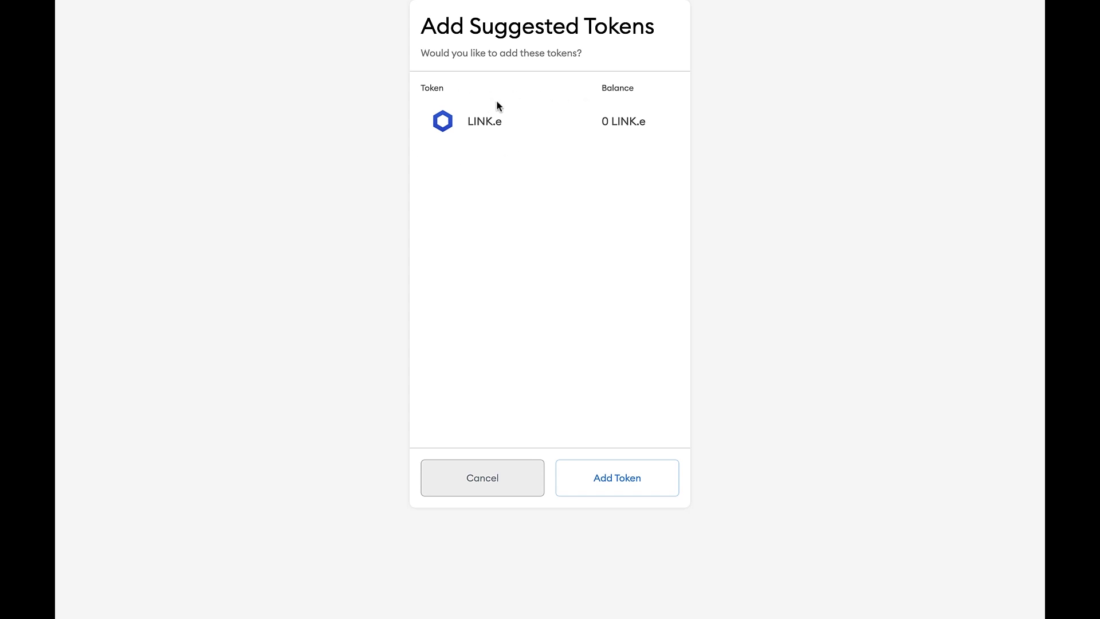
mouse_move(650, 466)
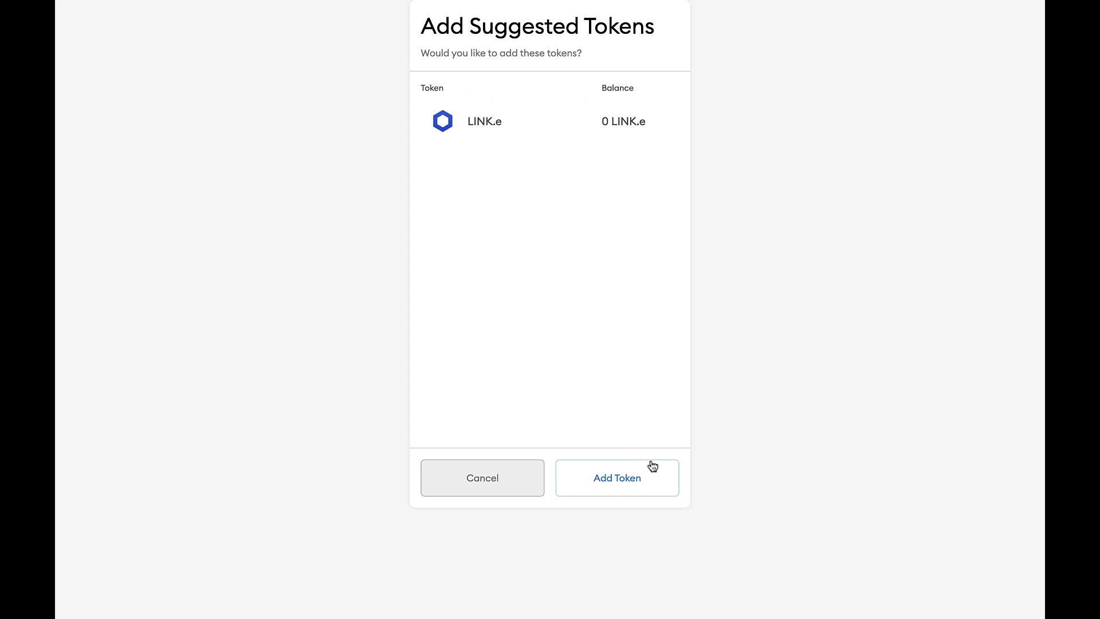
- Add the suggested LINK.e token to the wallet's assets
click(616, 478)
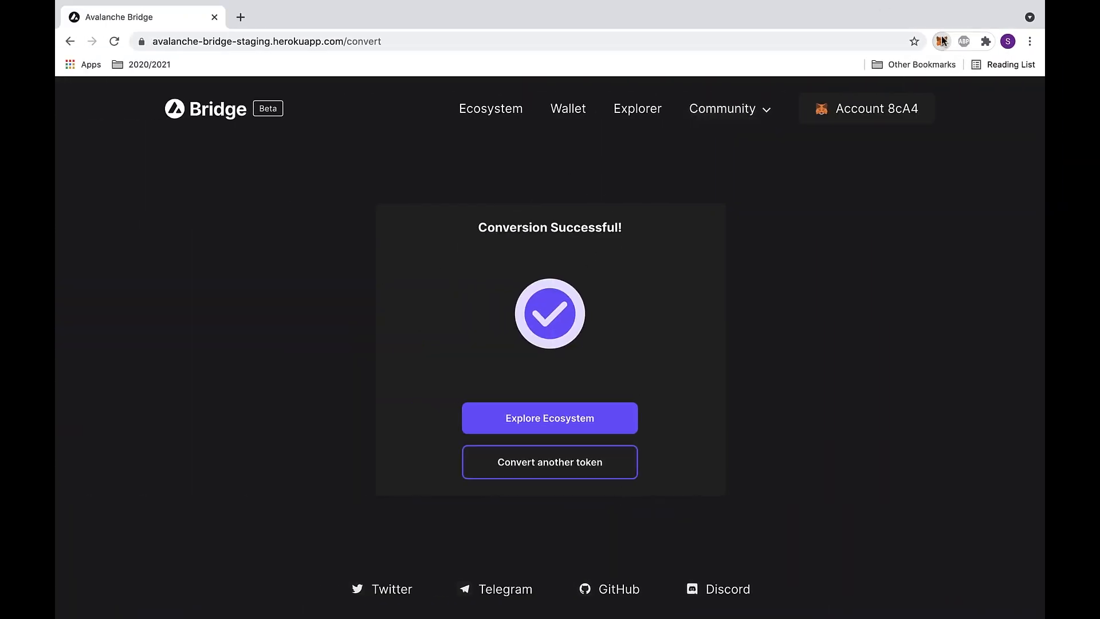
- View the wallet's asset list showing 0.001 LINK.e beside 0.019 LINK
click(941, 40)
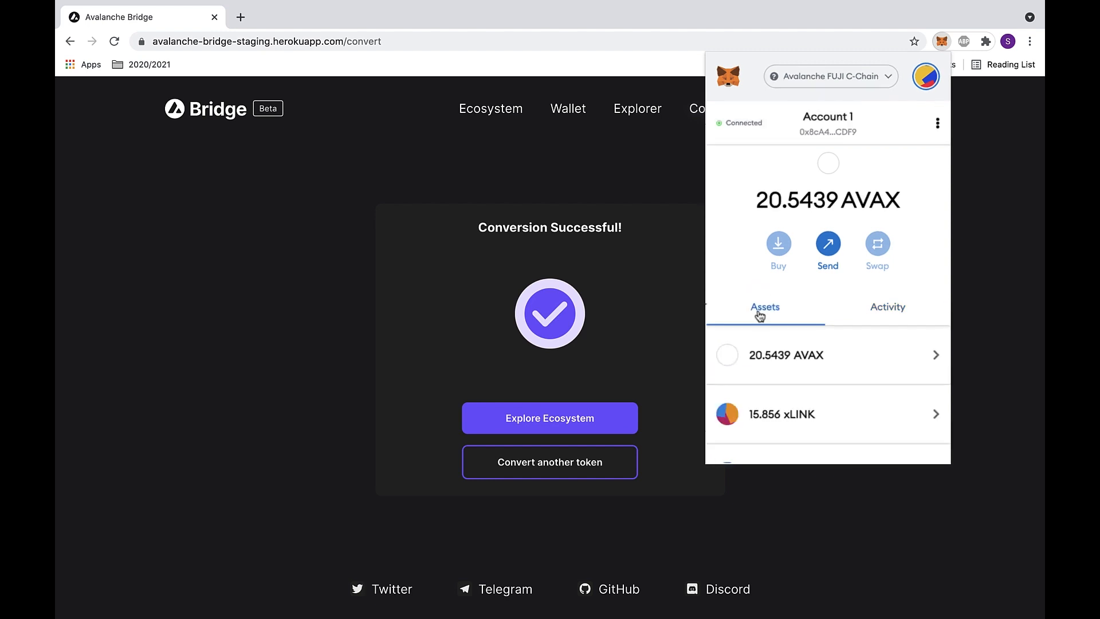
scroll(down, 3)
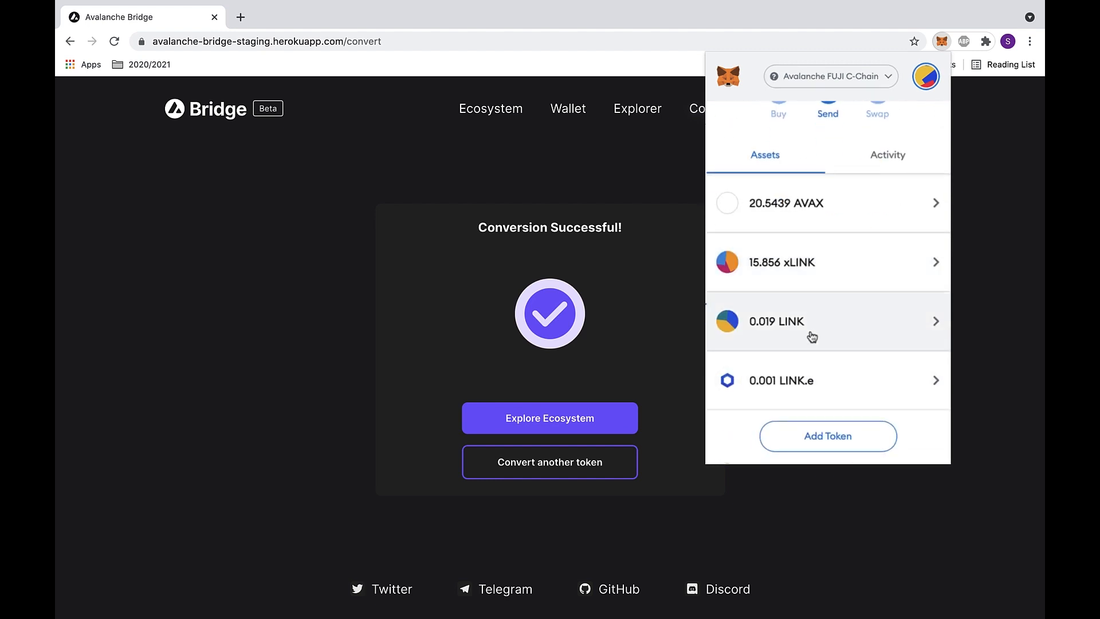